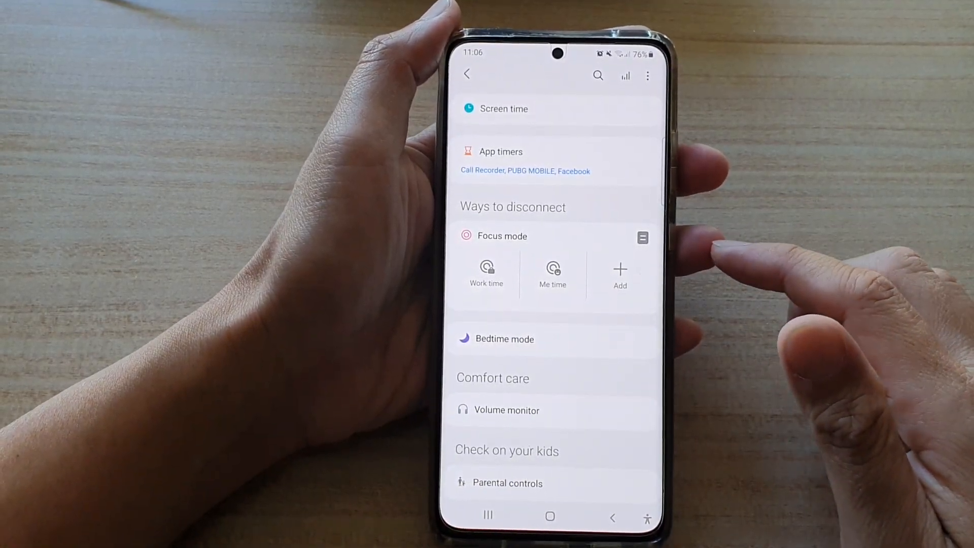
Pull down the notification shade to view the empty quick settings panel.
{"action": "left_click", "coordinate": [549, 516]}
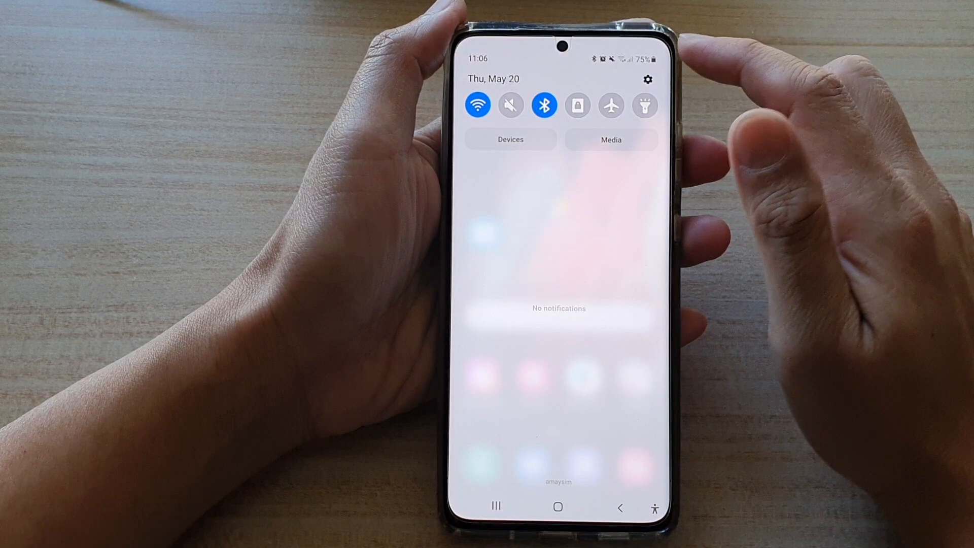
Go into Settings and open Digital Wellbeing and parental controls.
{"action": "left_click", "coordinate": [647, 79]}
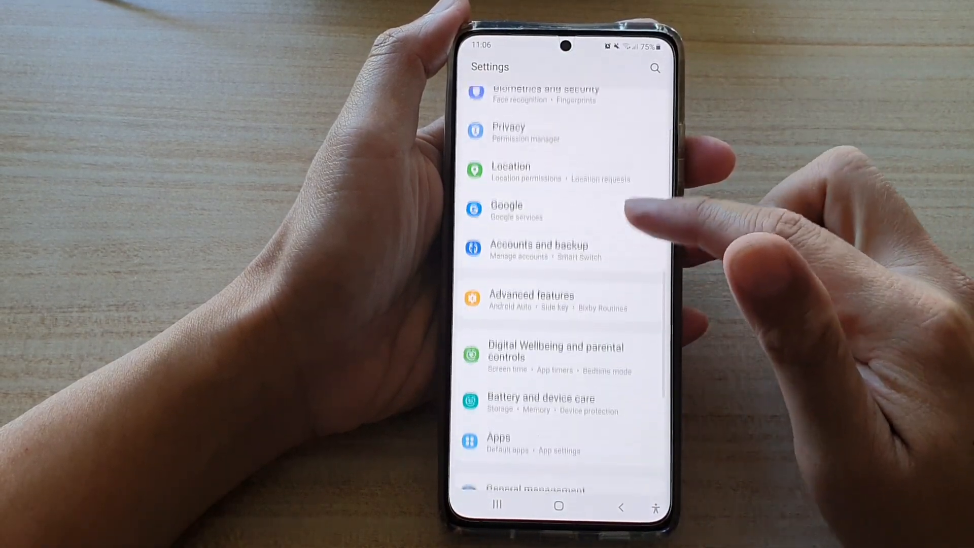
{"action": "scroll", "scroll_direction": "up", "scroll_amount": 3}
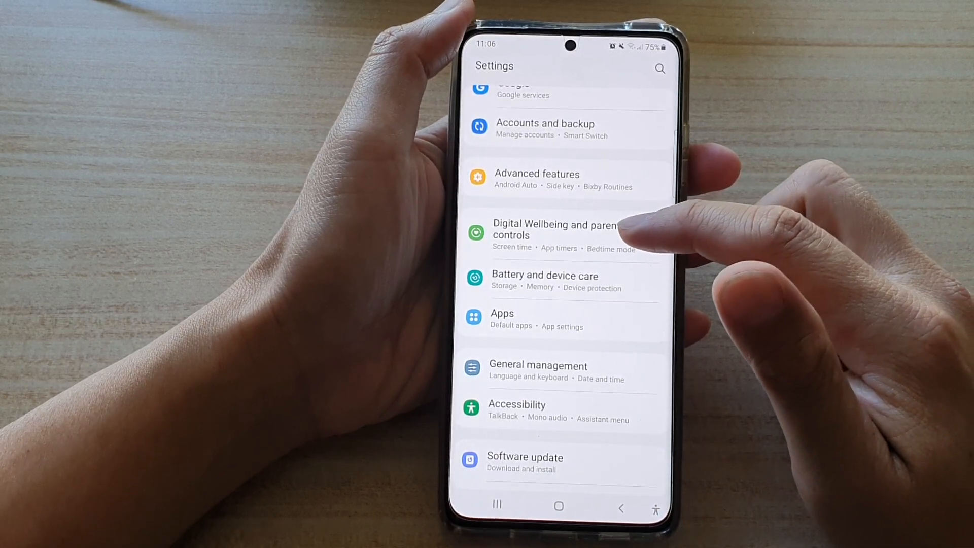
{"action": "left_click", "coordinate": [553, 230]}
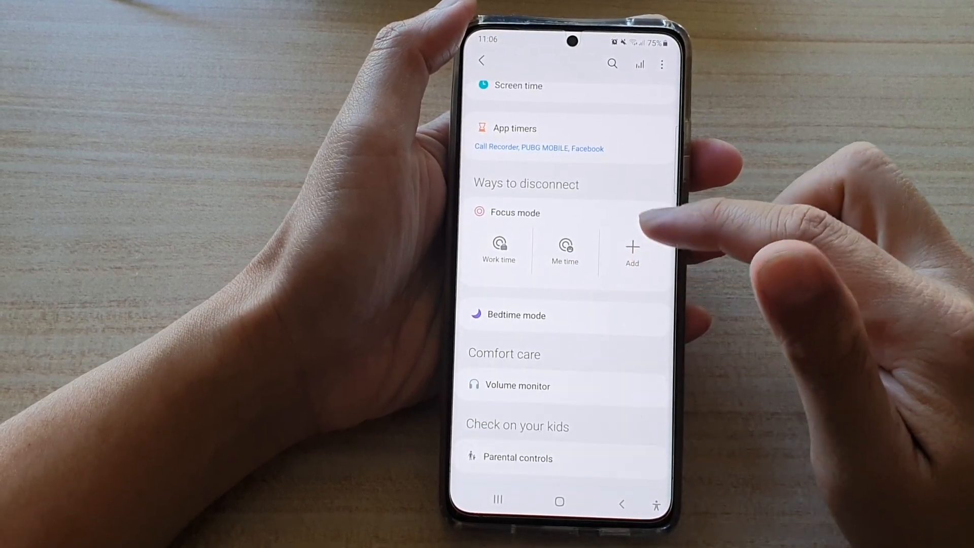
Allow Camera in Me time focus mode's app list, bringing allowed apps to seven.
{"action": "left_click", "coordinate": [565, 248]}
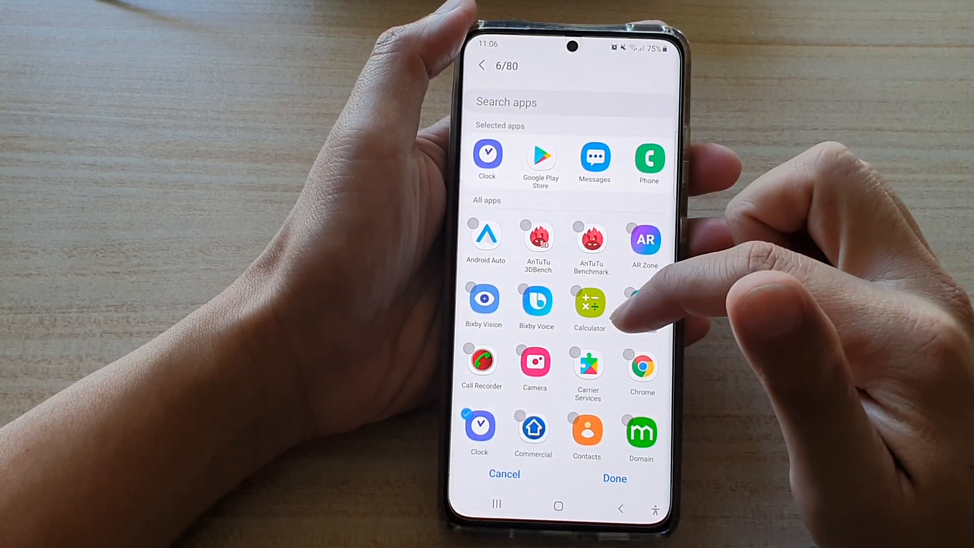
{"action": "scroll", "scroll_direction": "up", "scroll_amount": 3}
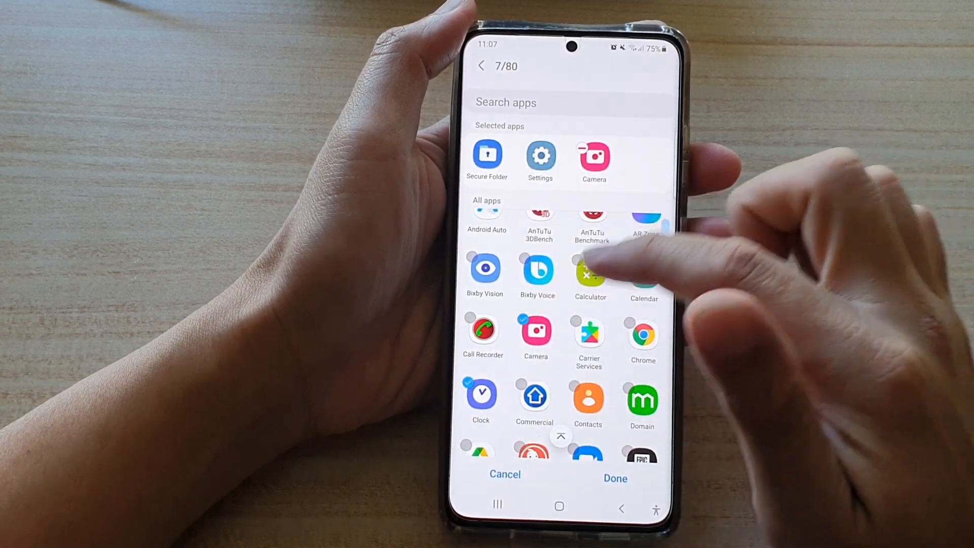
{"action": "left_click", "coordinate": [615, 478]}
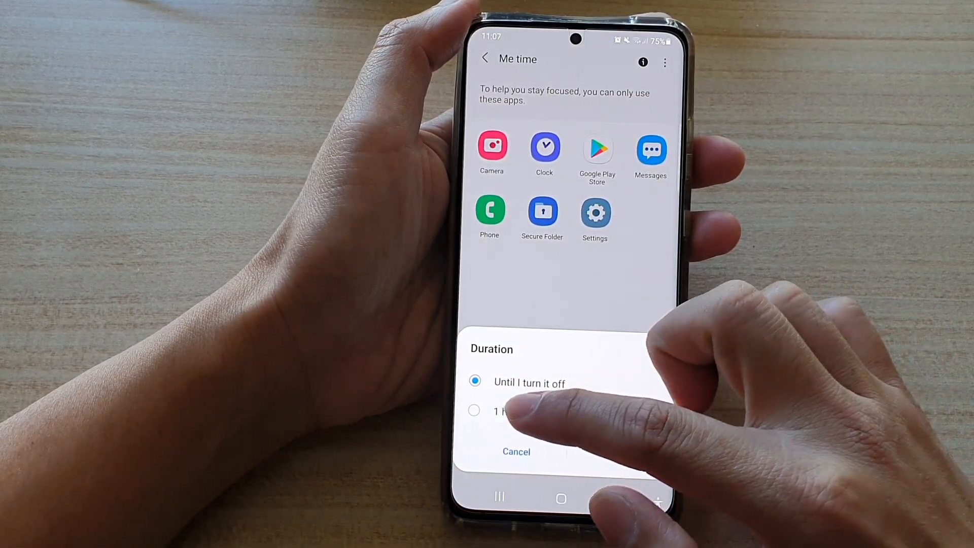
Choose a 1-hour duration for Me time and start the focus session.
{"action": "left_click", "coordinate": [473, 410]}
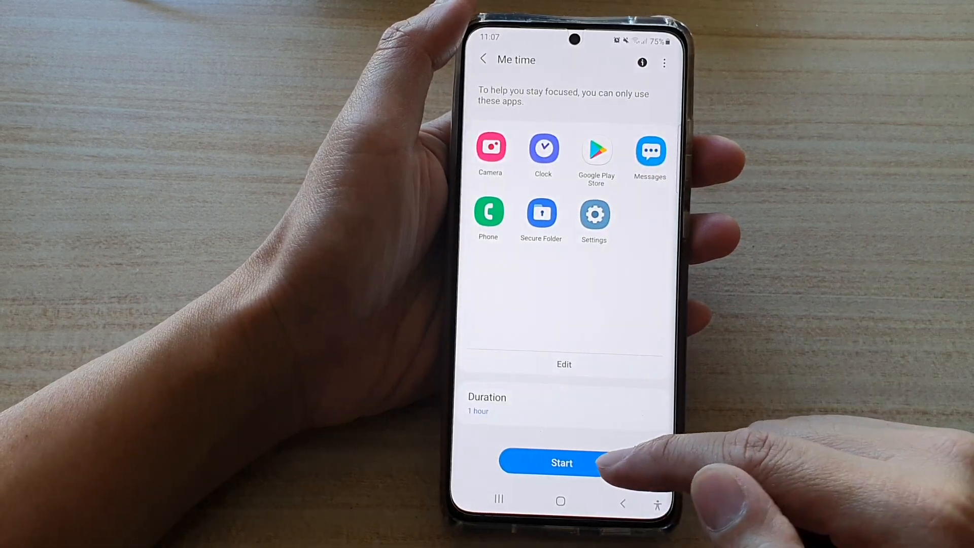
{"action": "left_click", "coordinate": [562, 463]}
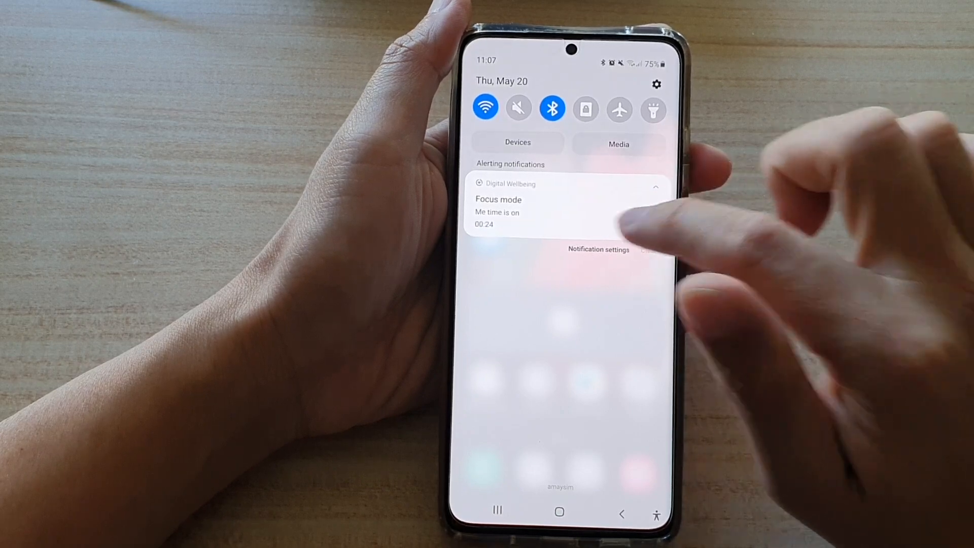
End the running Me time session from its notification and go back home.
{"action": "left_click", "coordinate": [532, 211]}
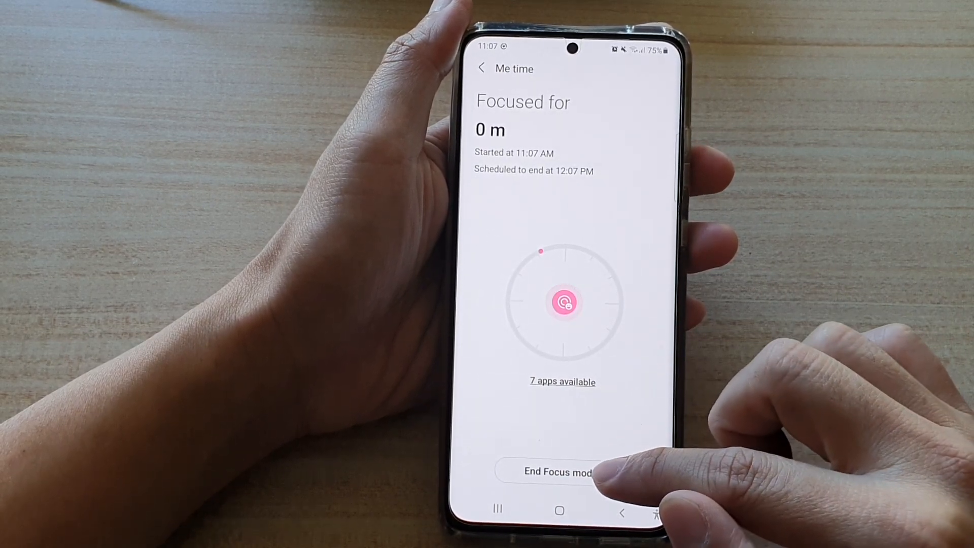
{"action": "left_click", "coordinate": [556, 472]}
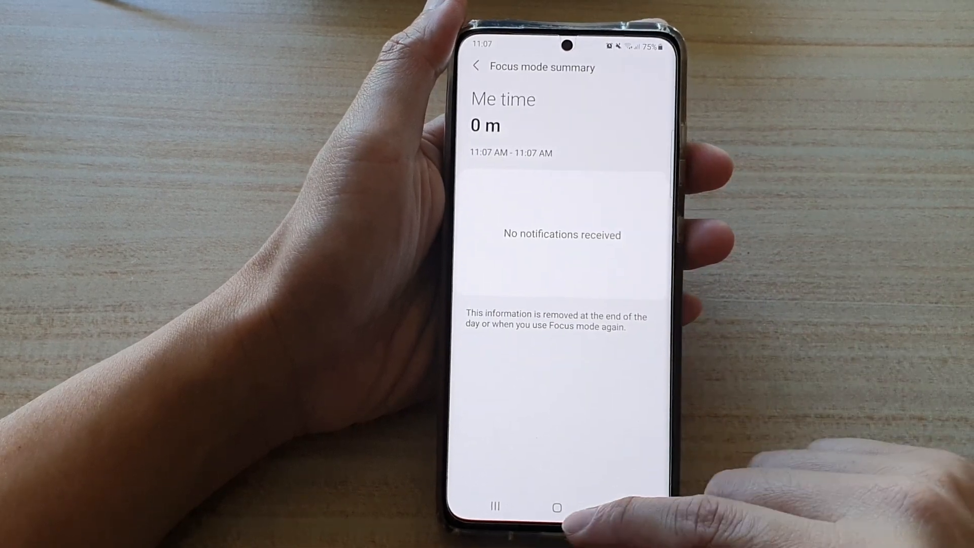
{"action": "left_click", "coordinate": [556, 506]}
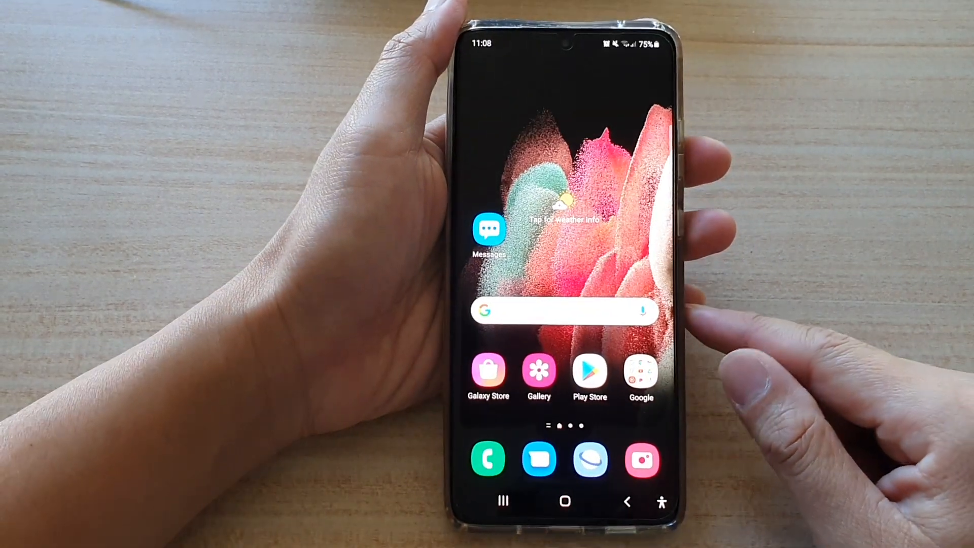